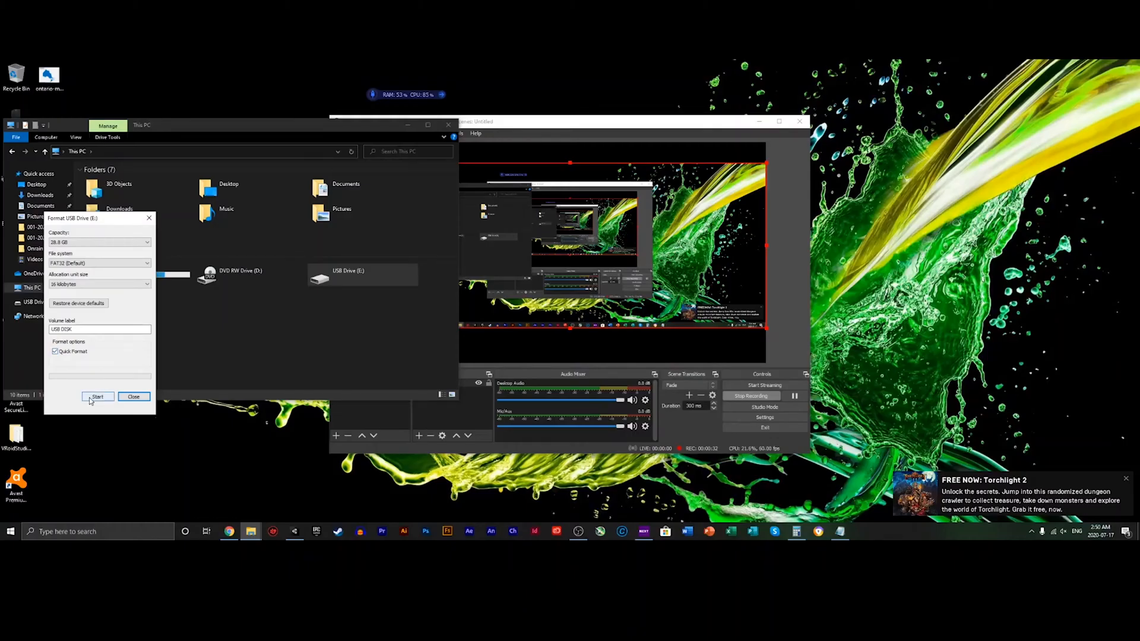
- Format the USB drive as FAT32 with volume label 'USB DISK 3', confirming the erase warning
click(98, 398)
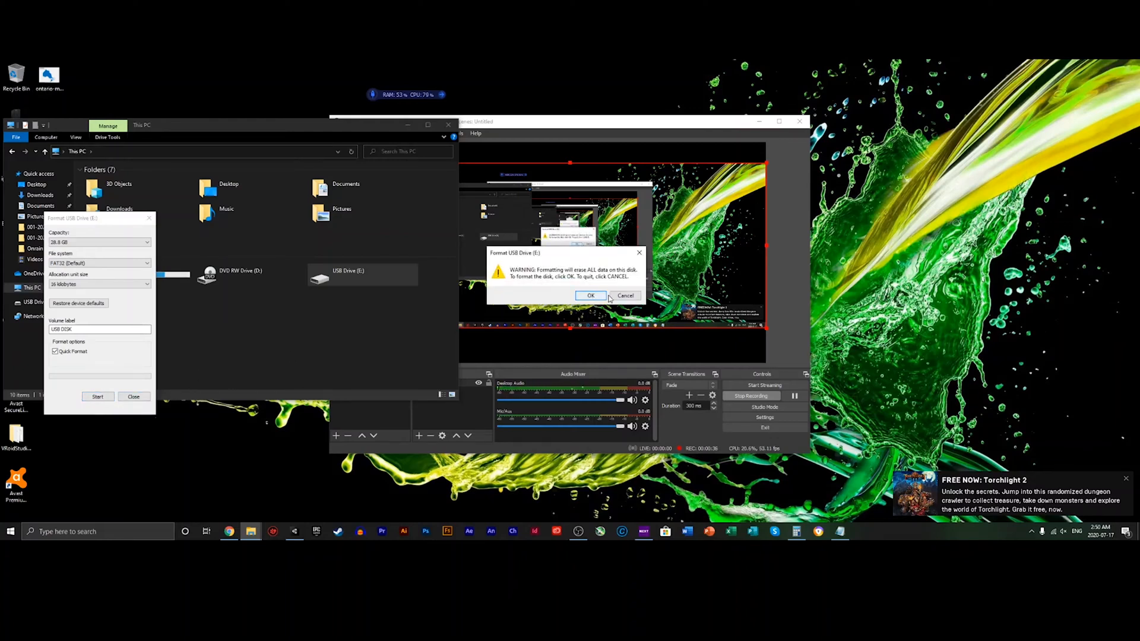
click(590, 295)
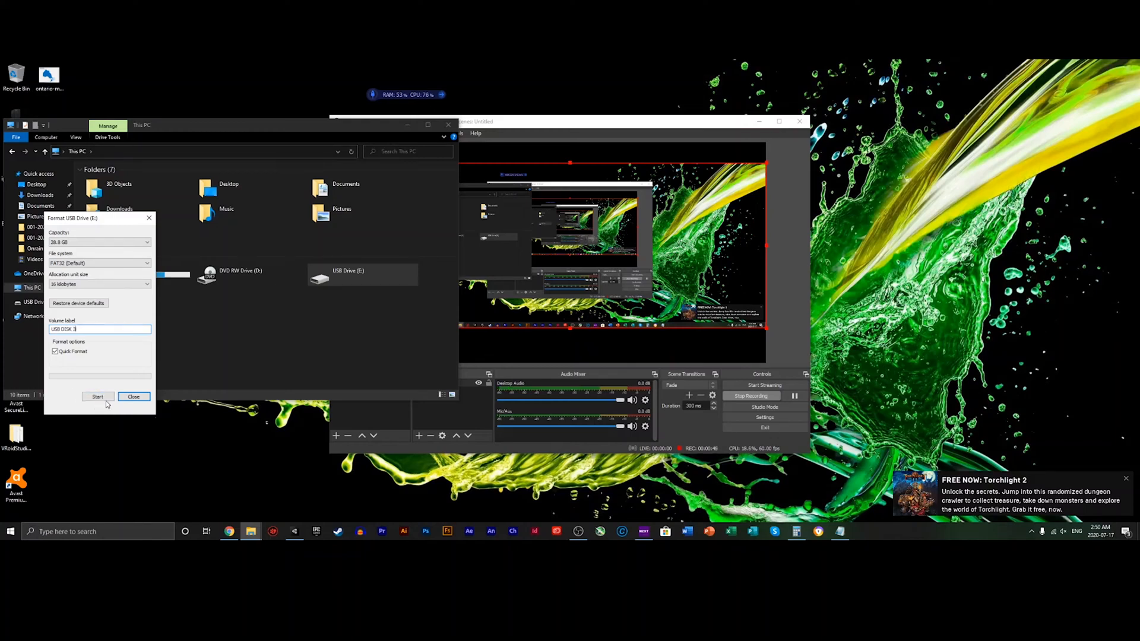
click(98, 396)
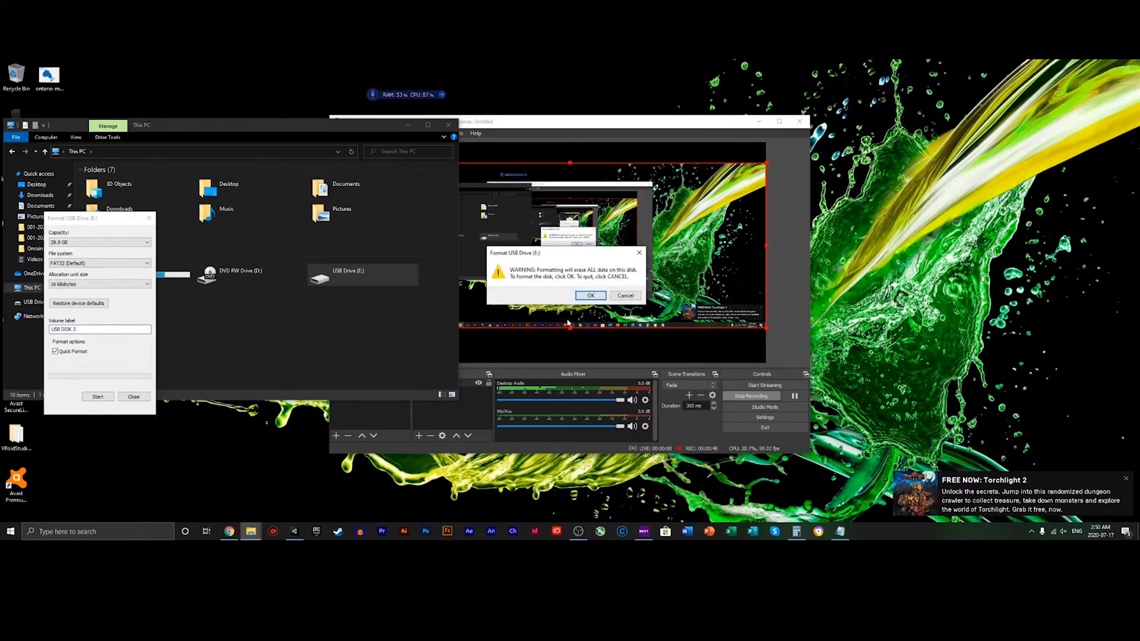
click(591, 295)
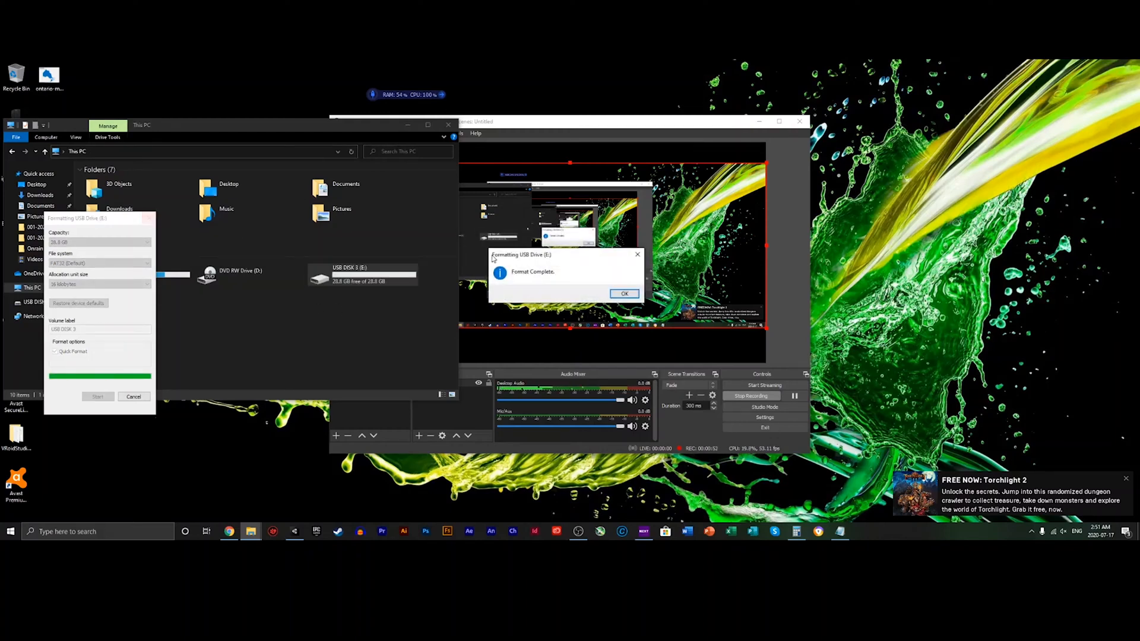
click(622, 293)
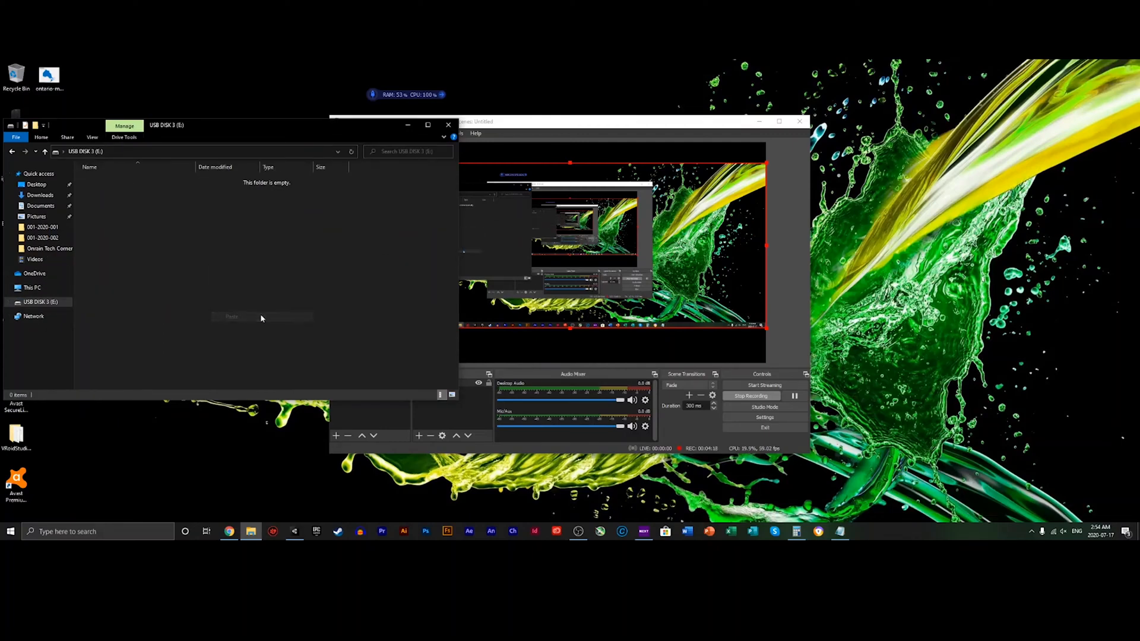
- Paste the test videos onto the empty drive
click(231, 317)
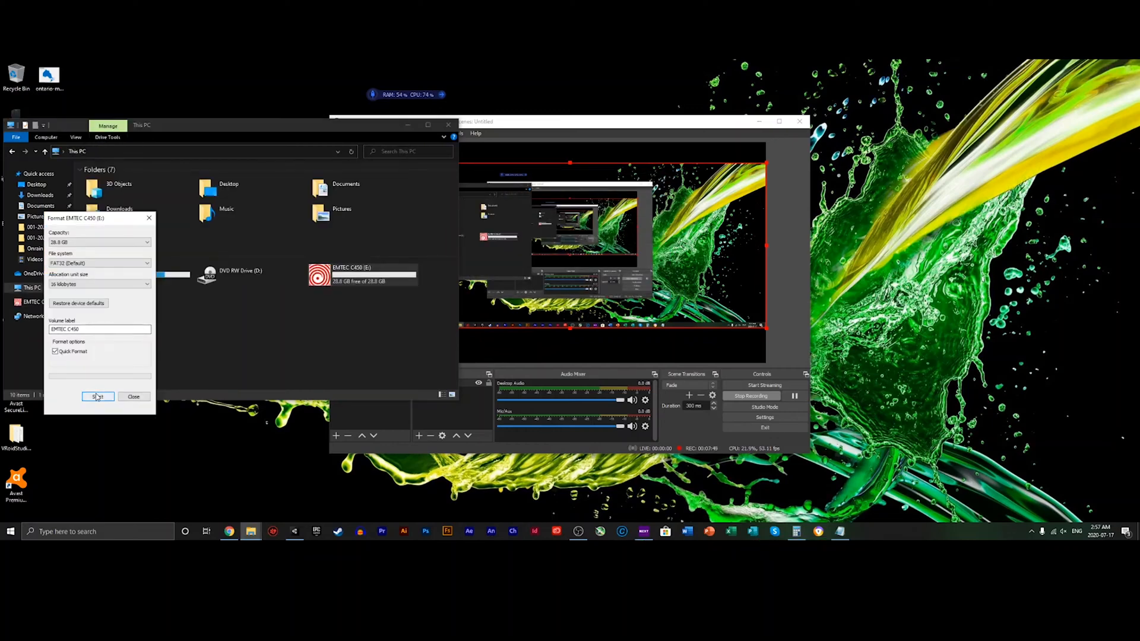
- Erase and FAT32-format the EMTEC C450 drive, then paste the four test videos onto it
click(98, 396)
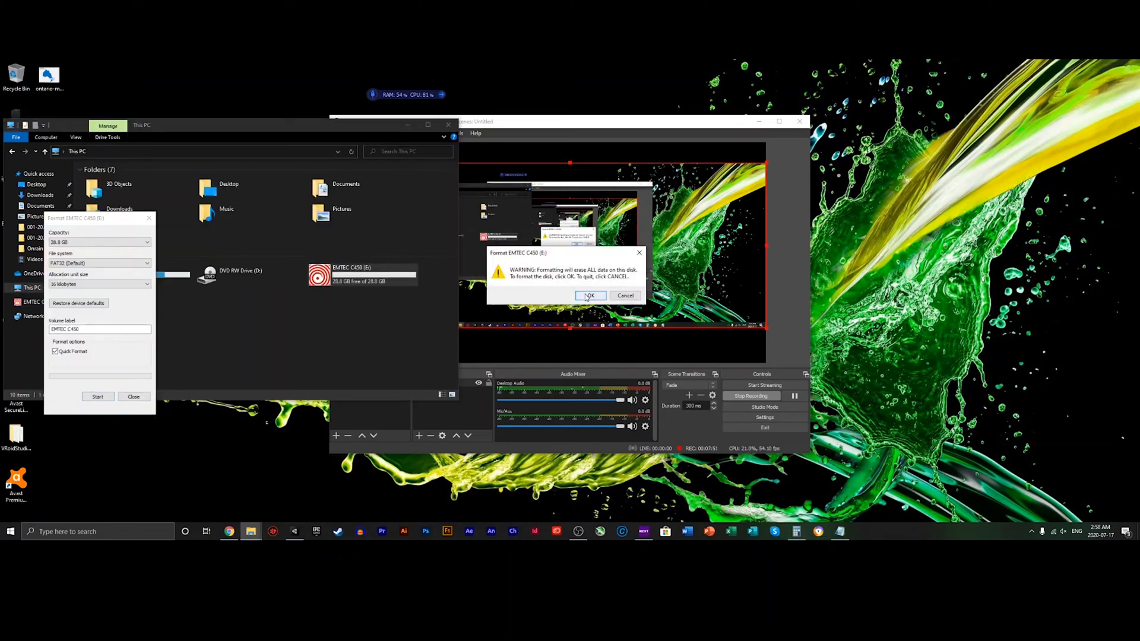
click(589, 295)
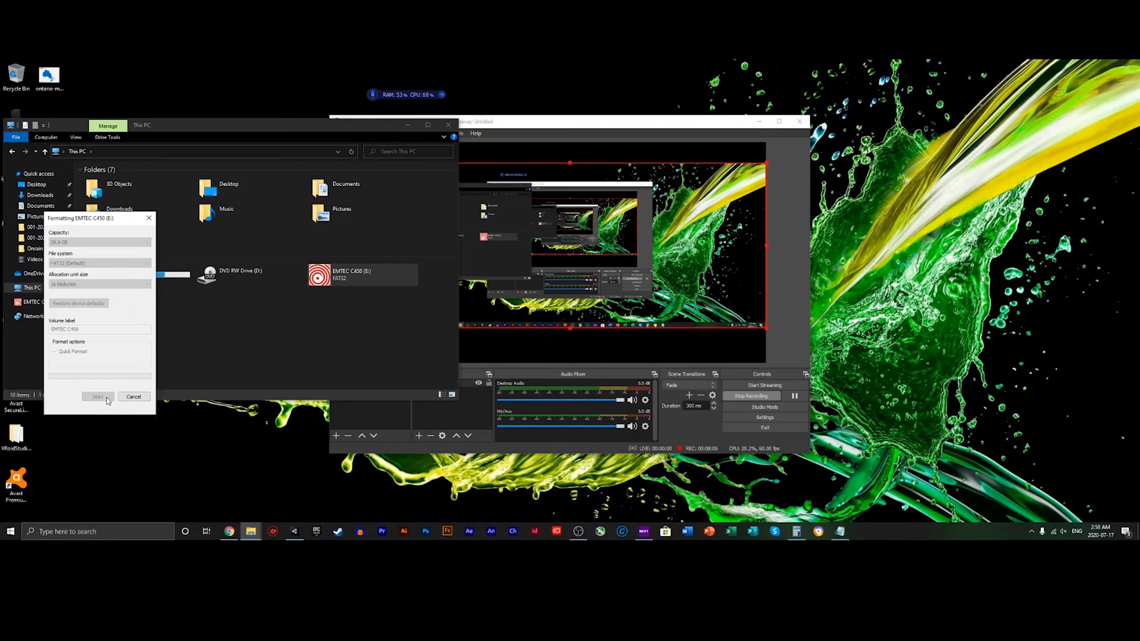
click(98, 396)
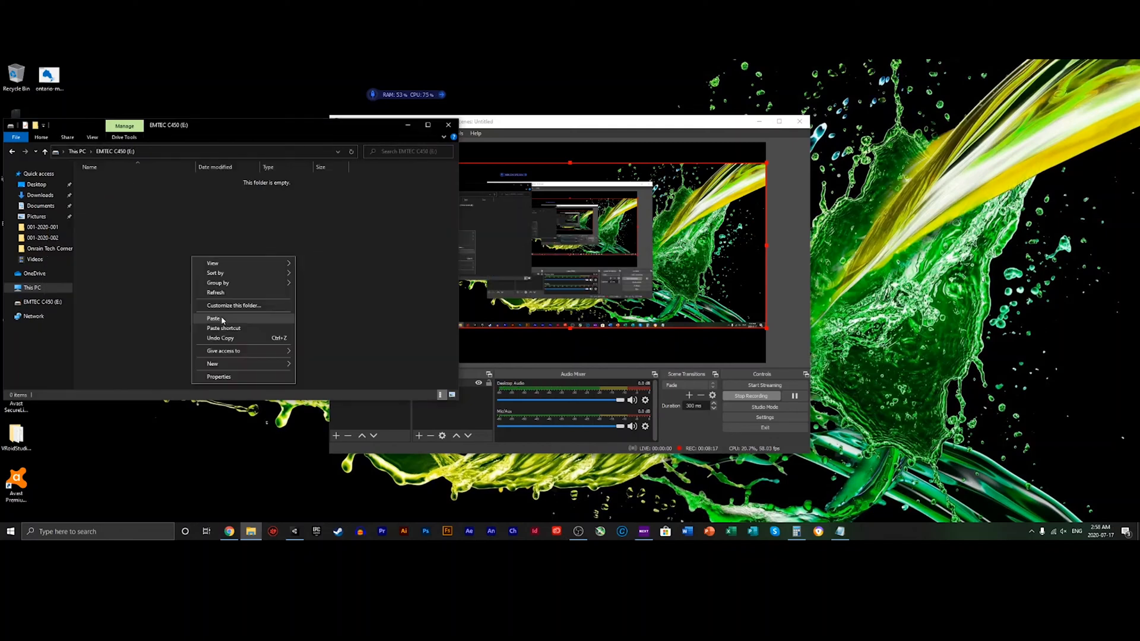
click(214, 318)
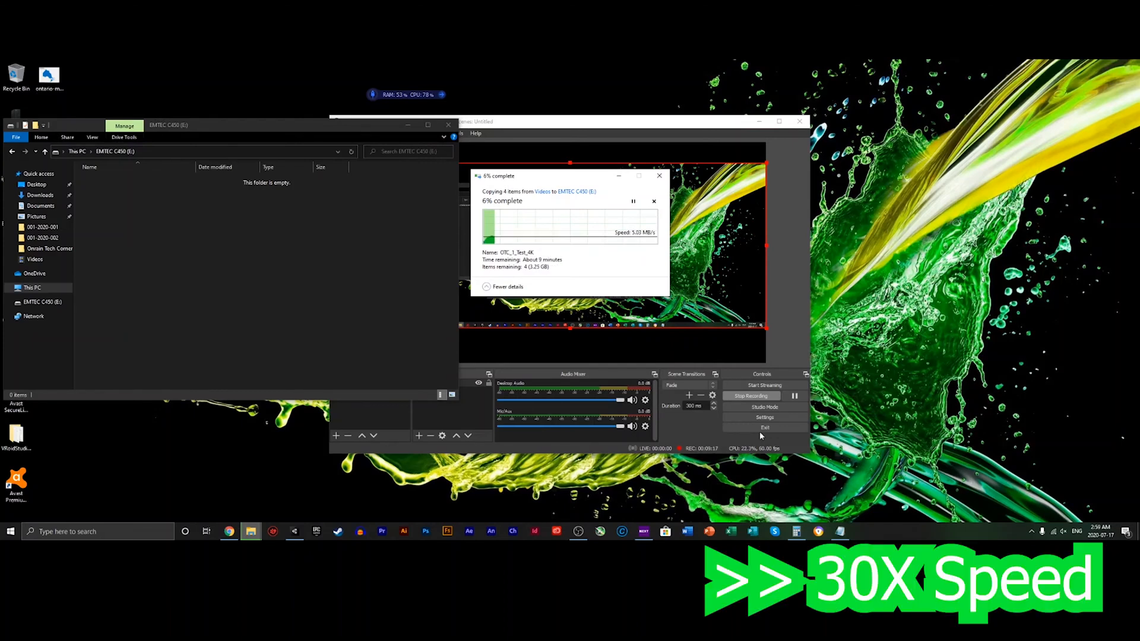